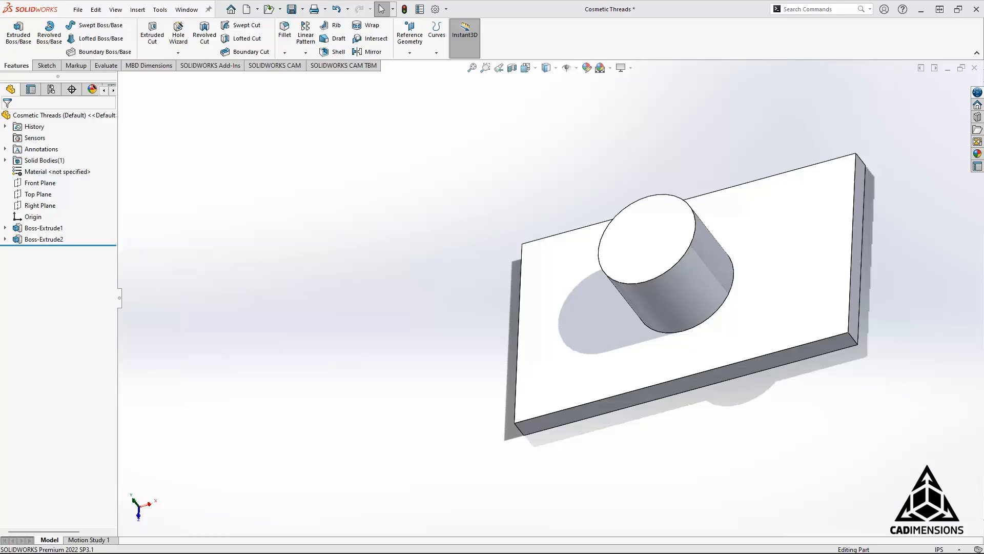
mouse_move(56, 300)
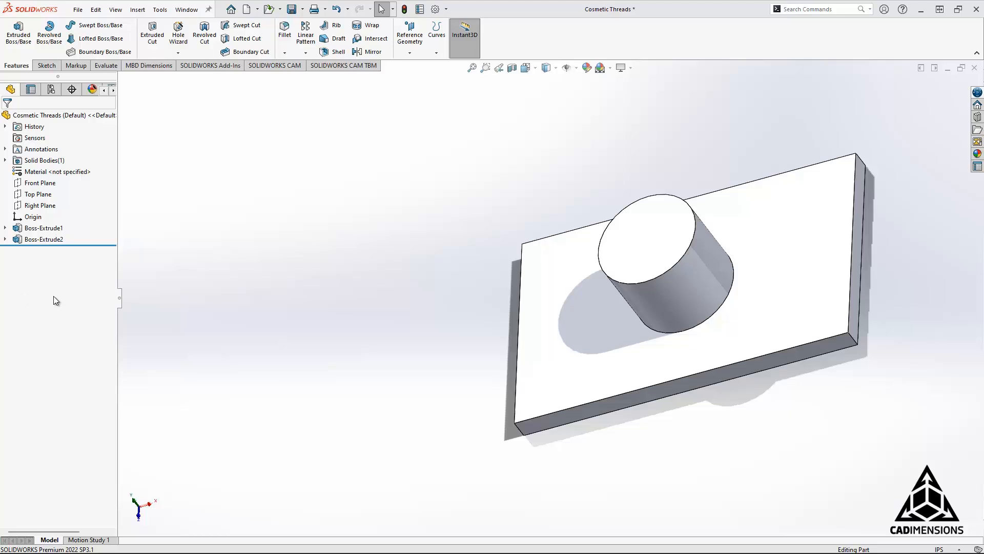
mouse_move(41, 149)
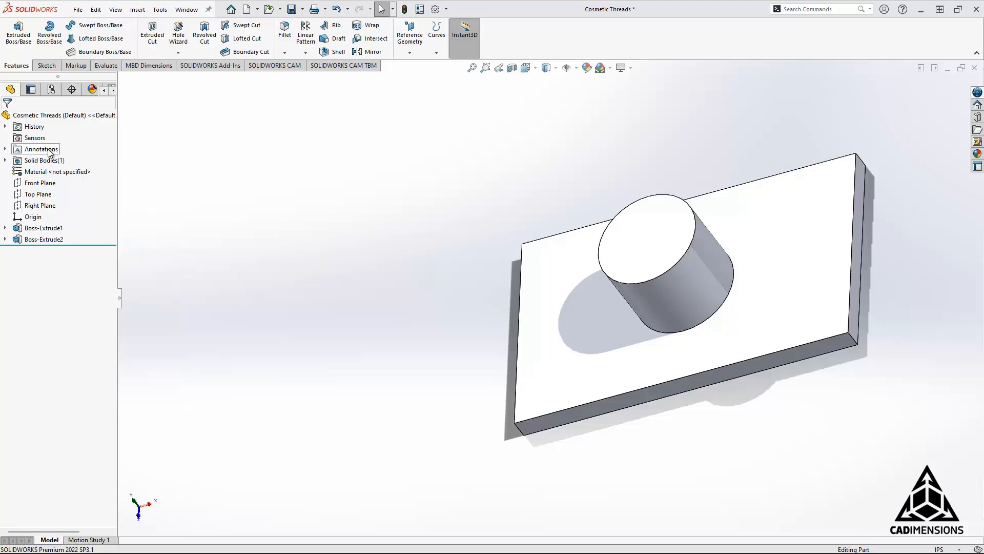
Step: Open Annotation Properties from the Annotations item's right-click Details option
right_click(40, 149)
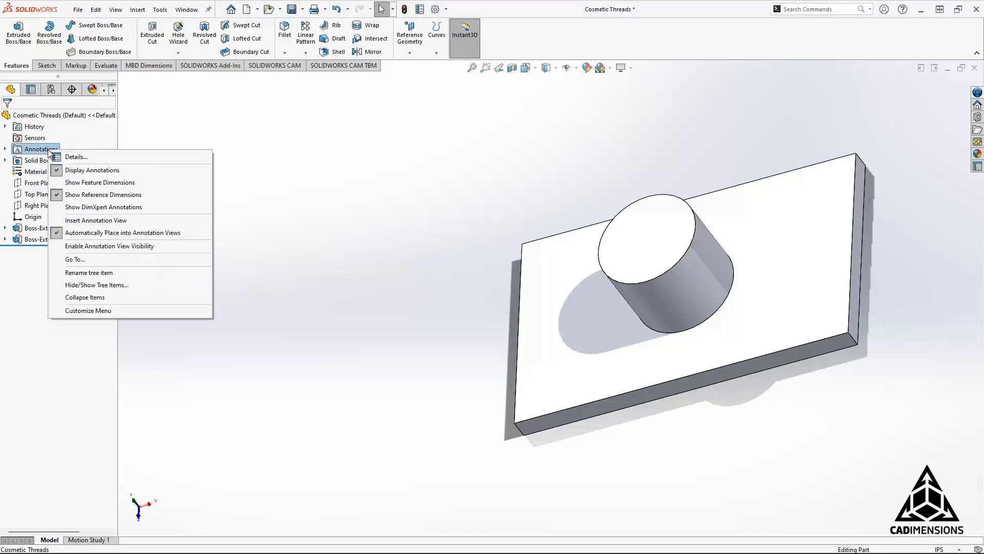
mouse_move(68, 154)
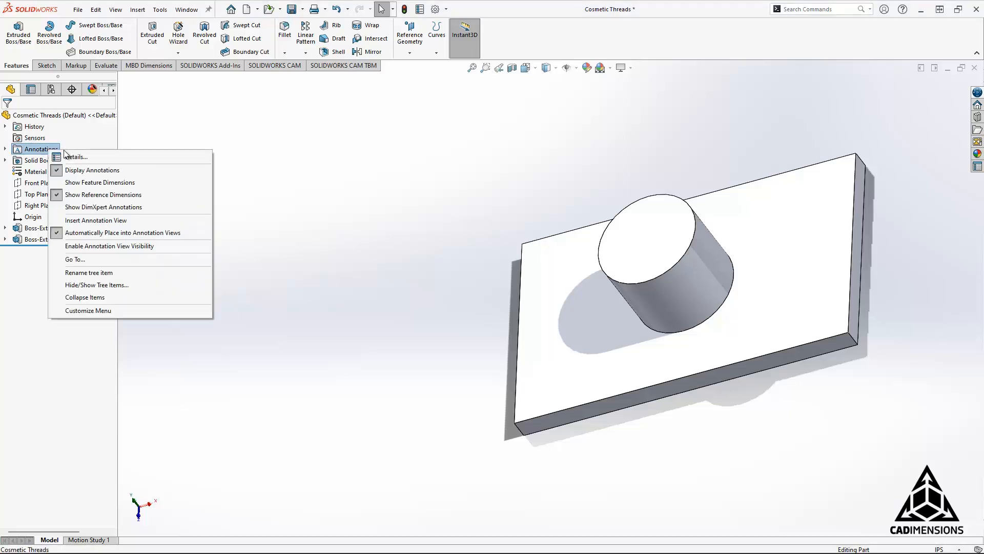
left_click(75, 156)
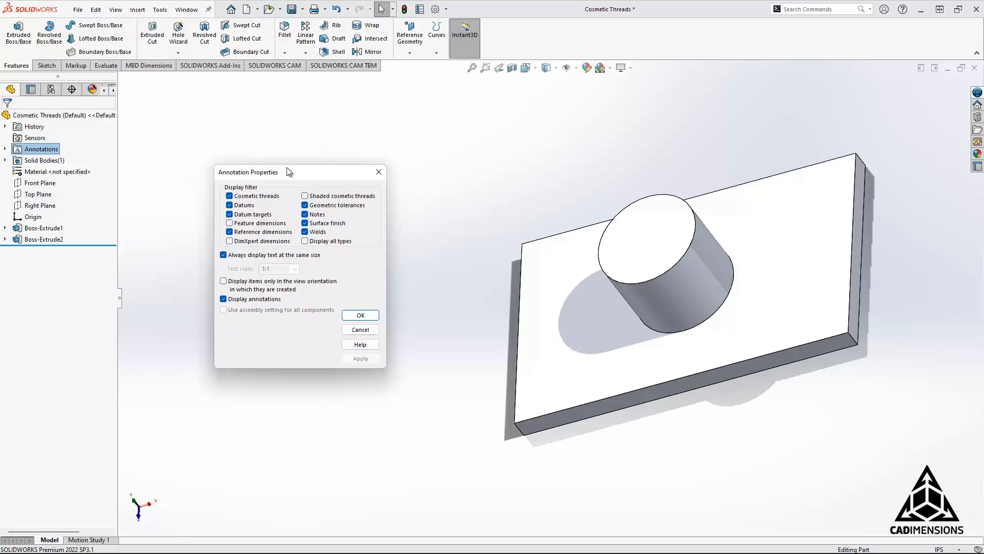
mouse_move(231, 295)
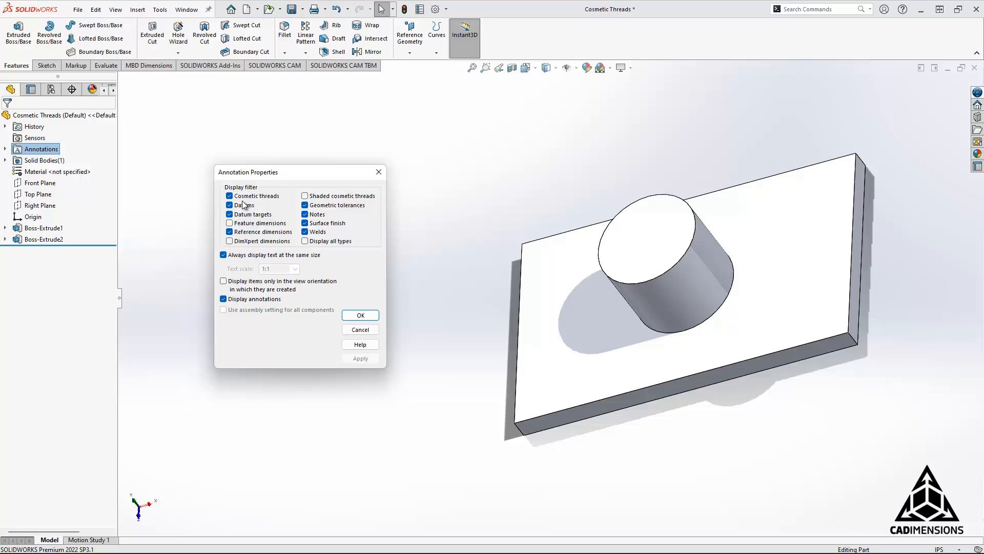
left_click(230, 204)
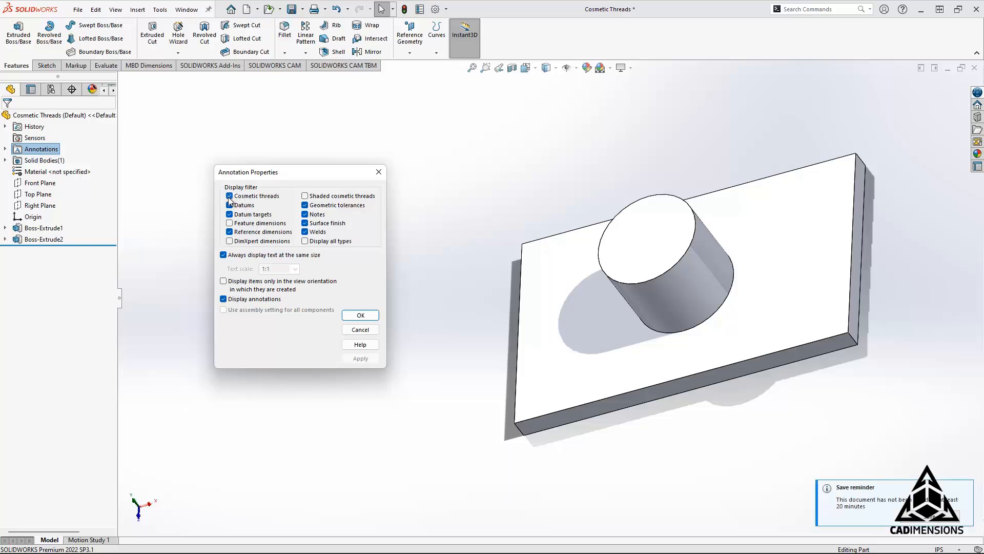
left_click(229, 204)
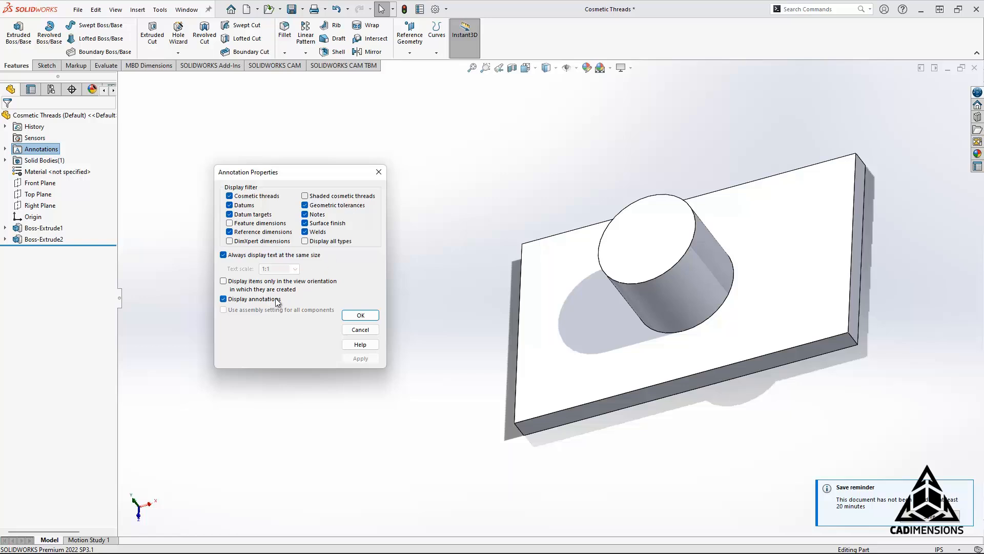
mouse_move(248, 308)
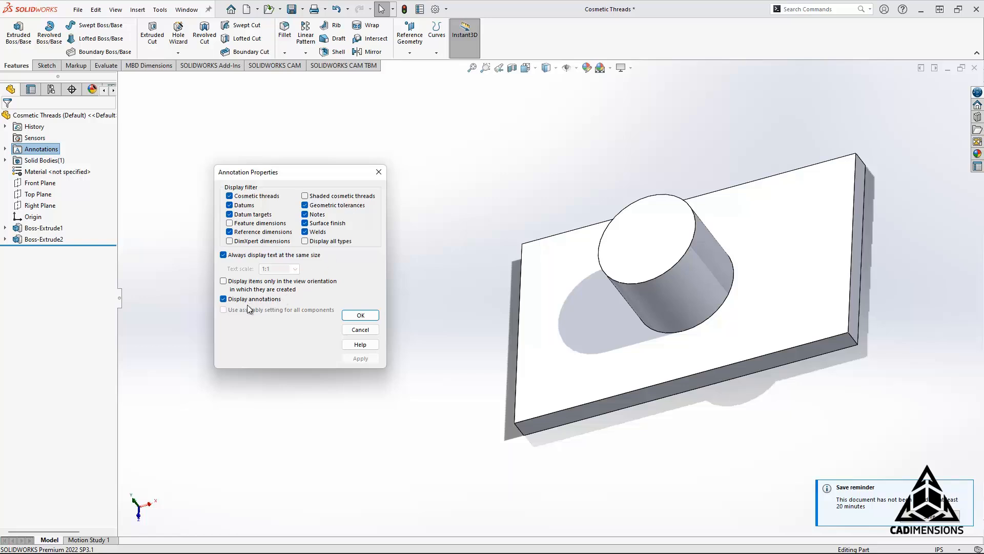
left_click(230, 195)
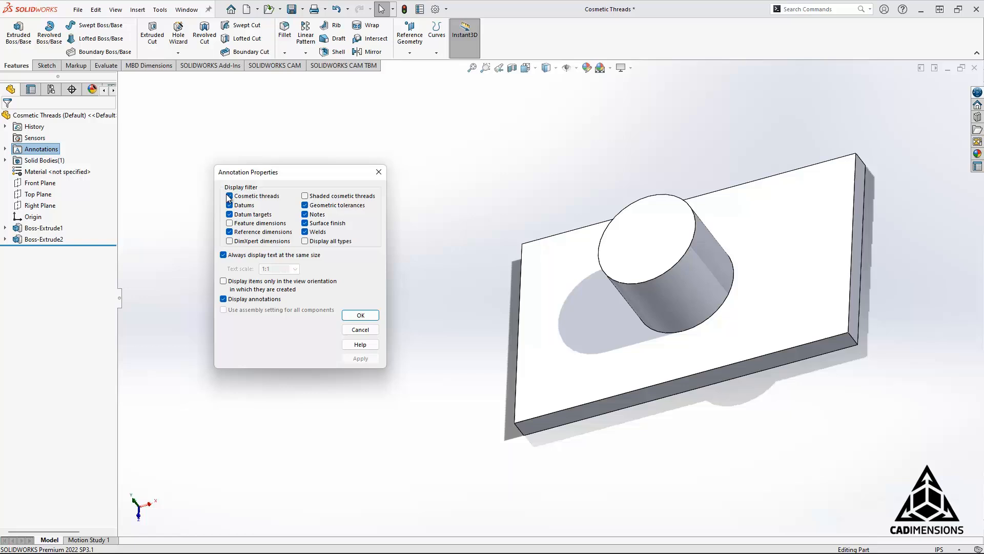
left_click(230, 195)
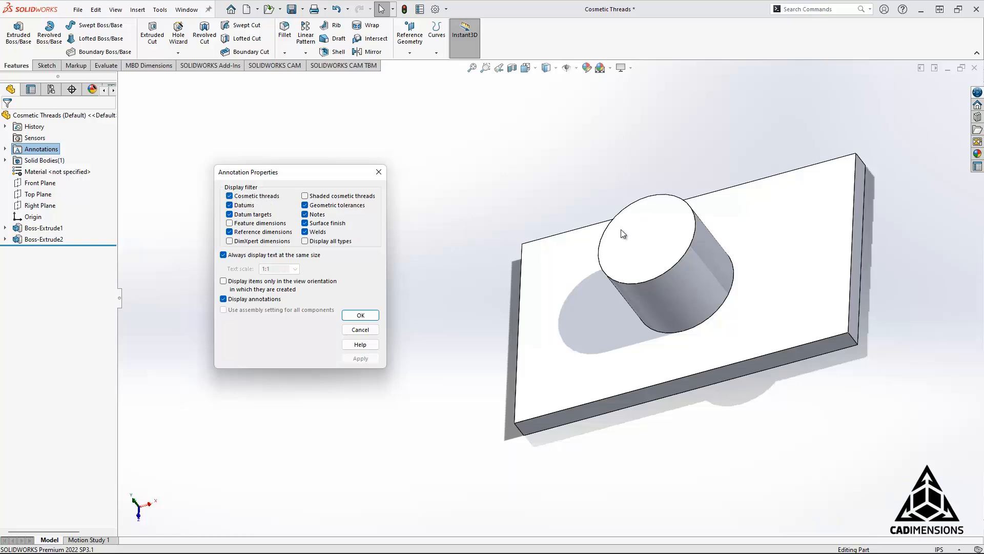
mouse_move(659, 260)
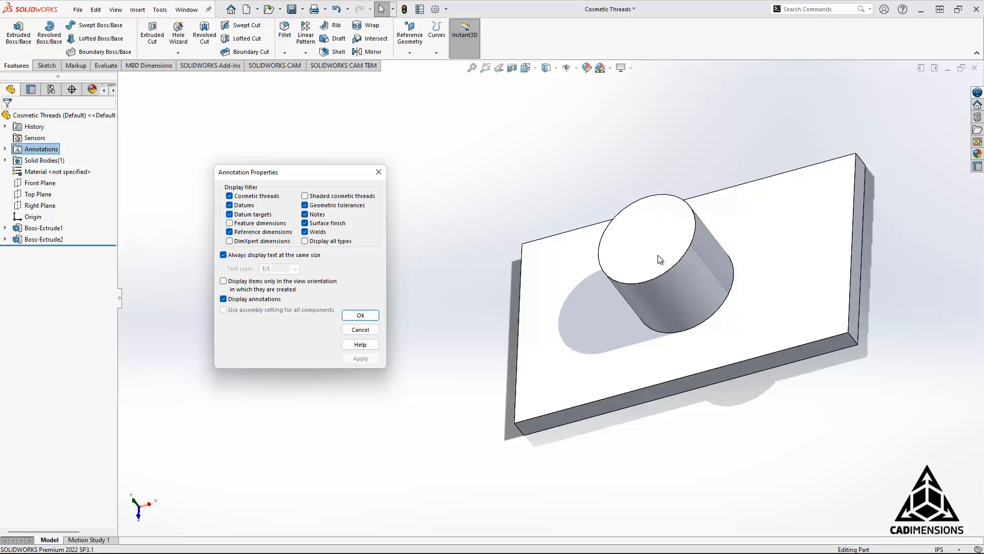
mouse_move(663, 244)
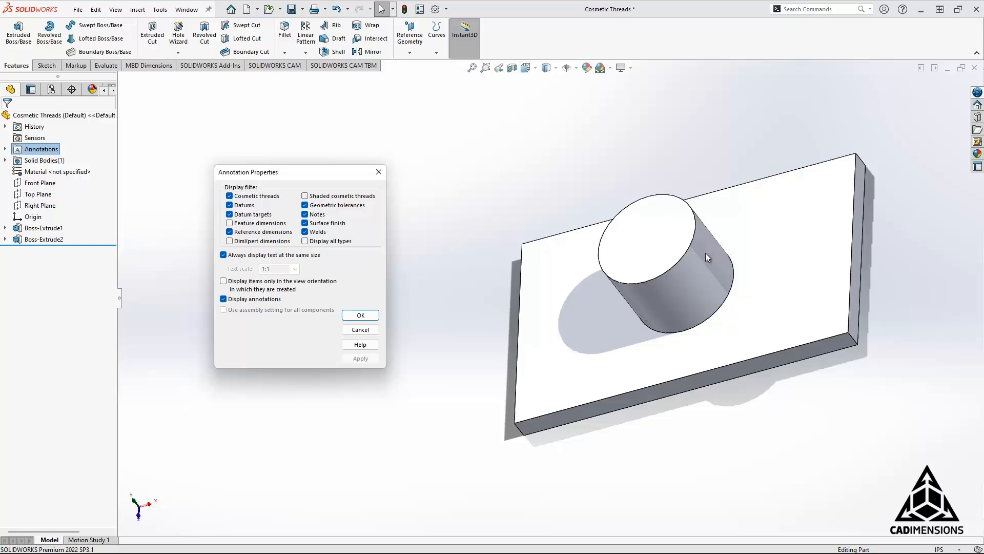
mouse_move(721, 261)
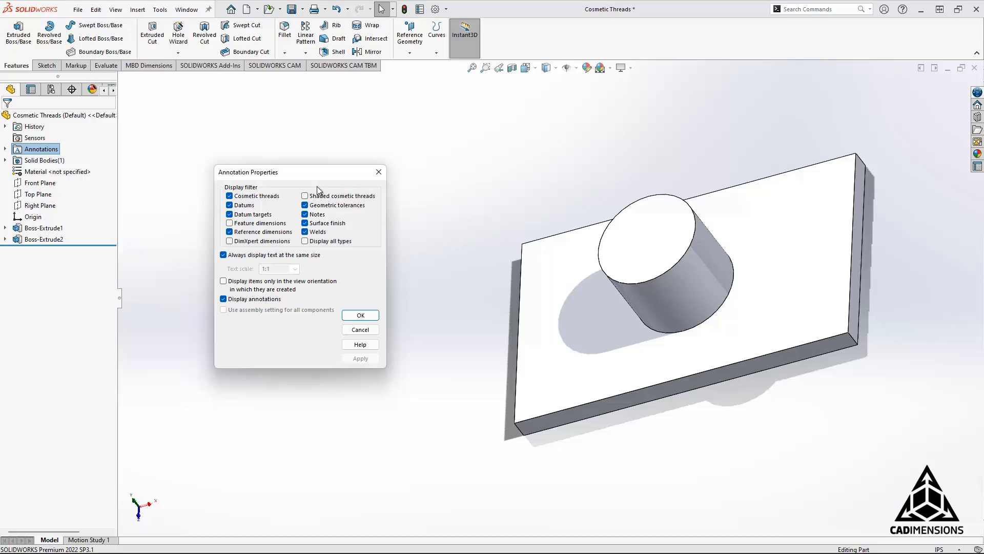
Step: Enable Shaded cosmetic threads in Annotation Properties and confirm with OK
left_click(304, 196)
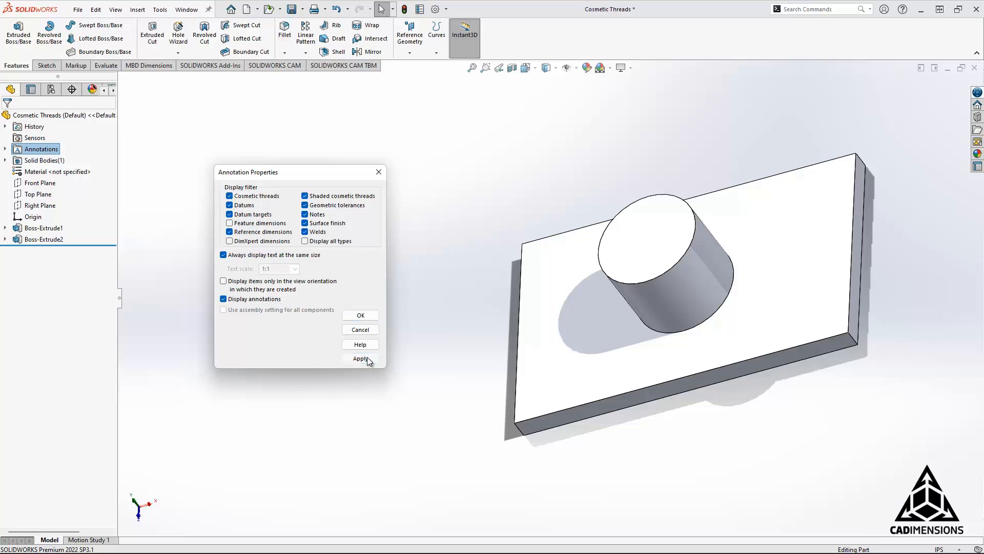
left_click(359, 314)
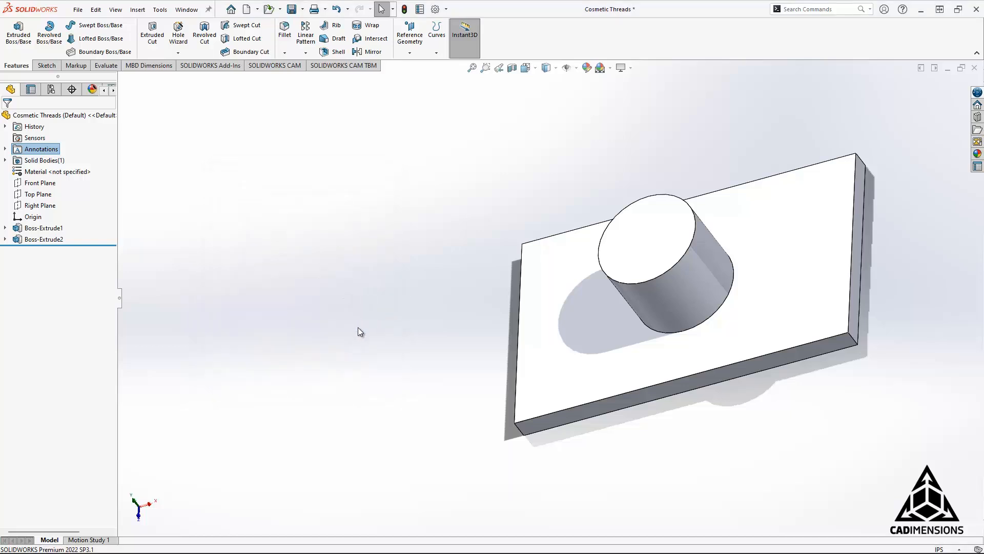
left_click(694, 302)
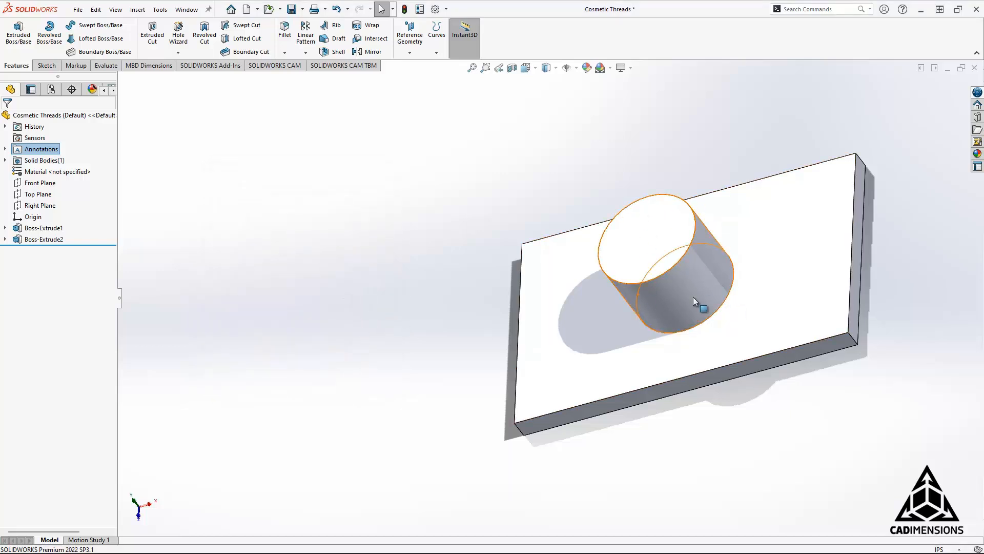
left_click(372, 213)
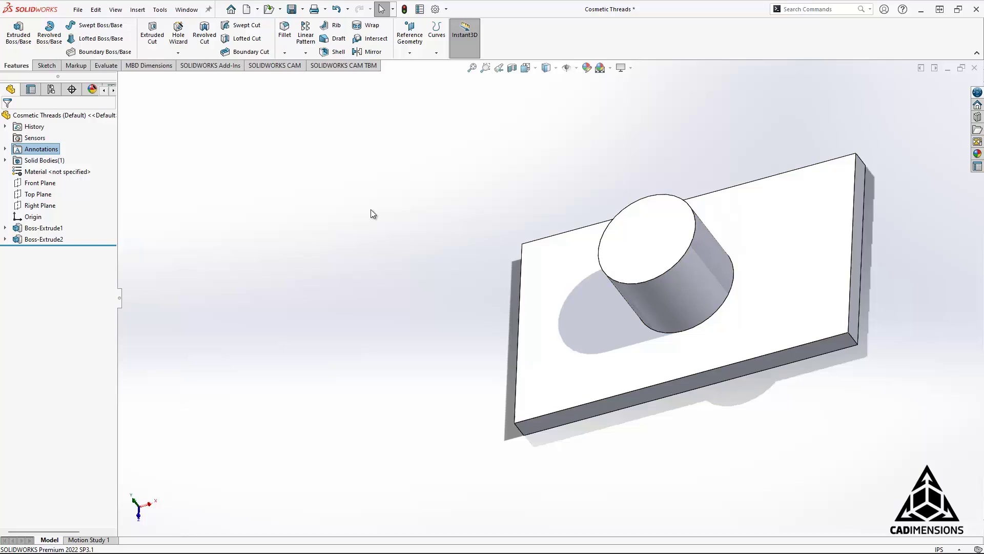
mouse_move(146, 56)
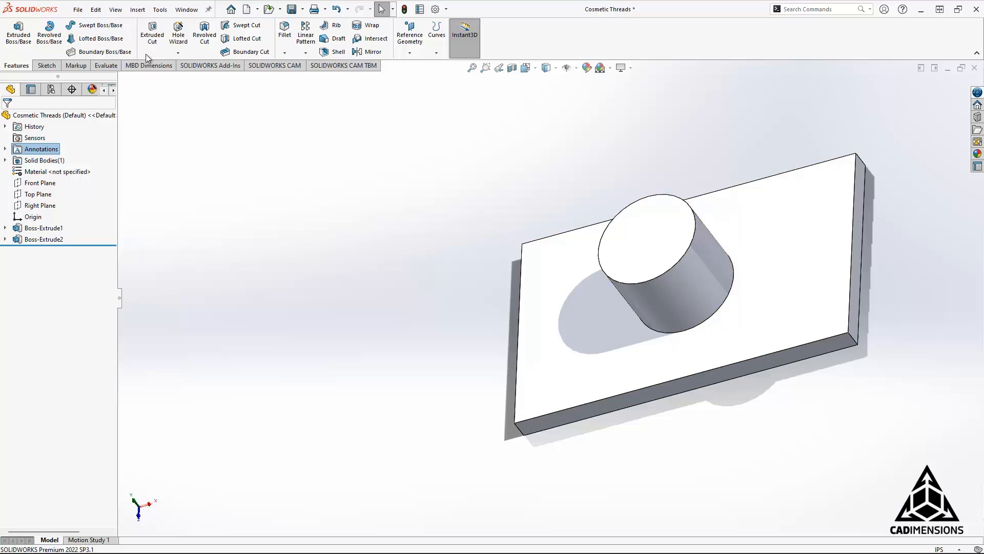
left_click(115, 9)
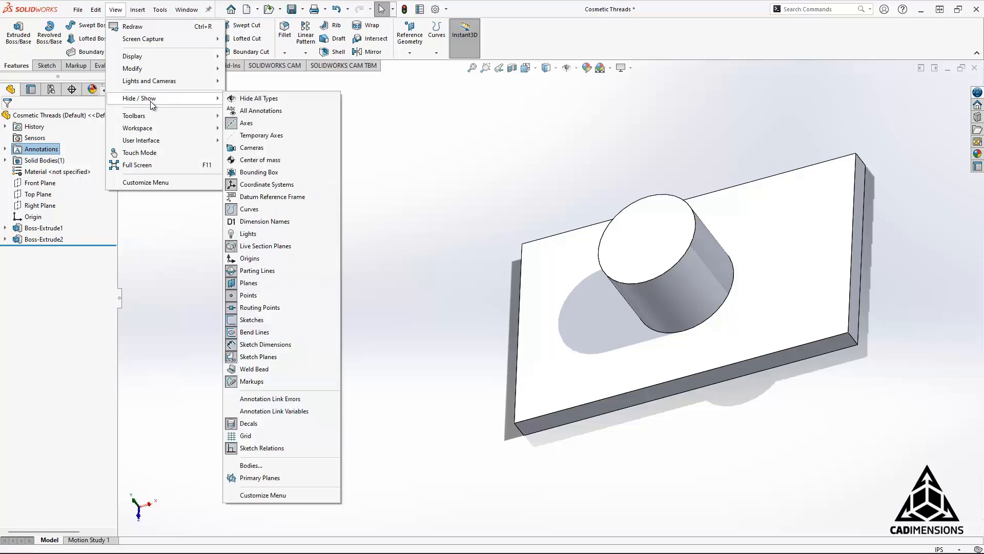
mouse_move(160, 104)
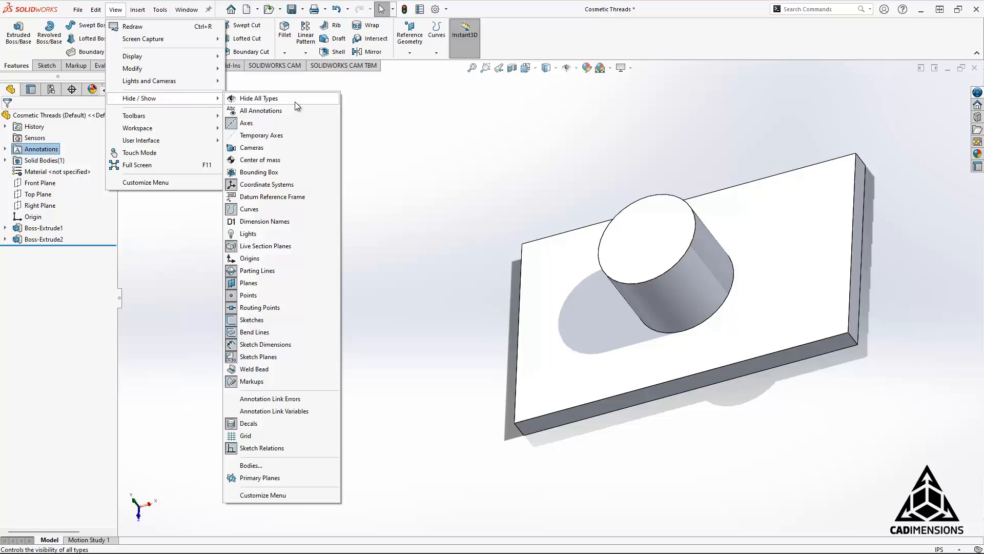
mouse_move(286, 105)
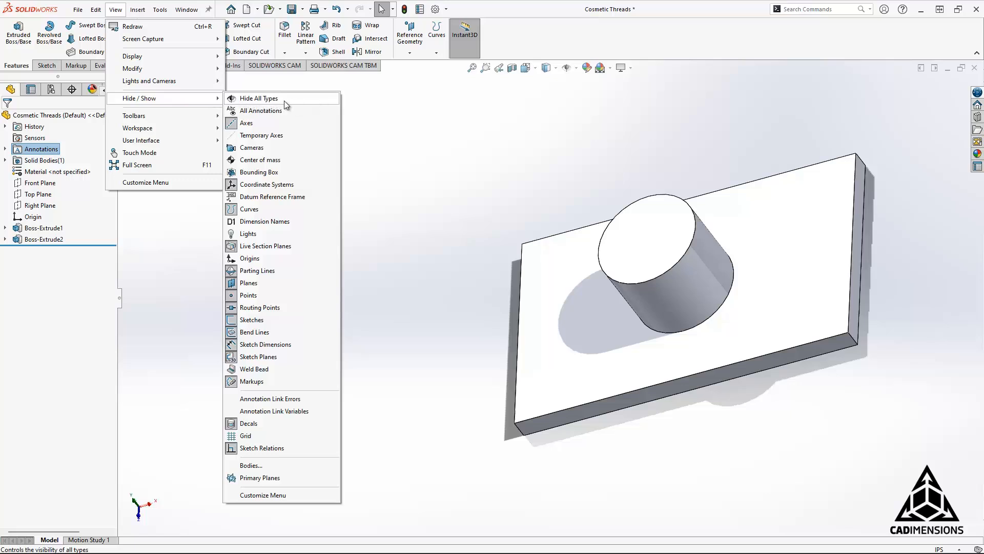
mouse_move(290, 109)
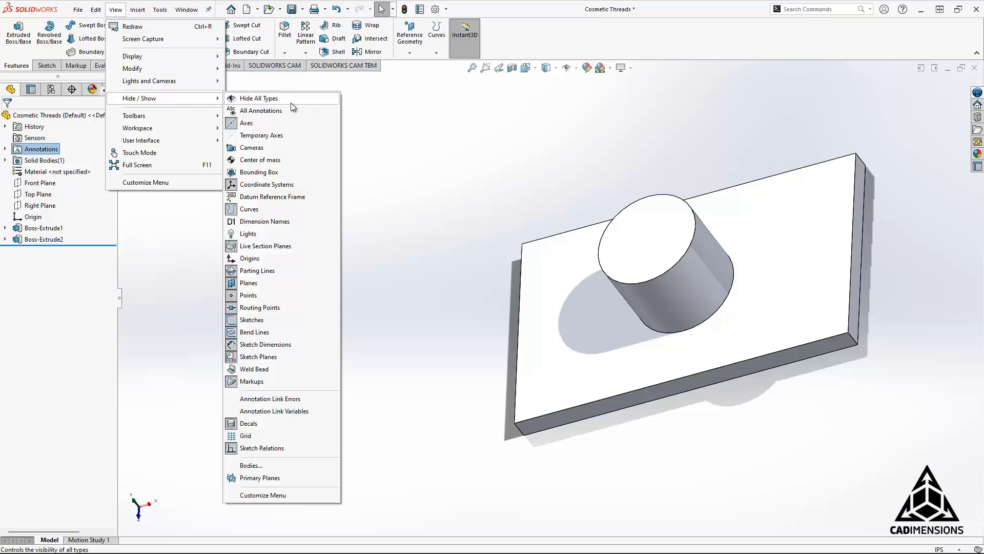
mouse_move(261, 111)
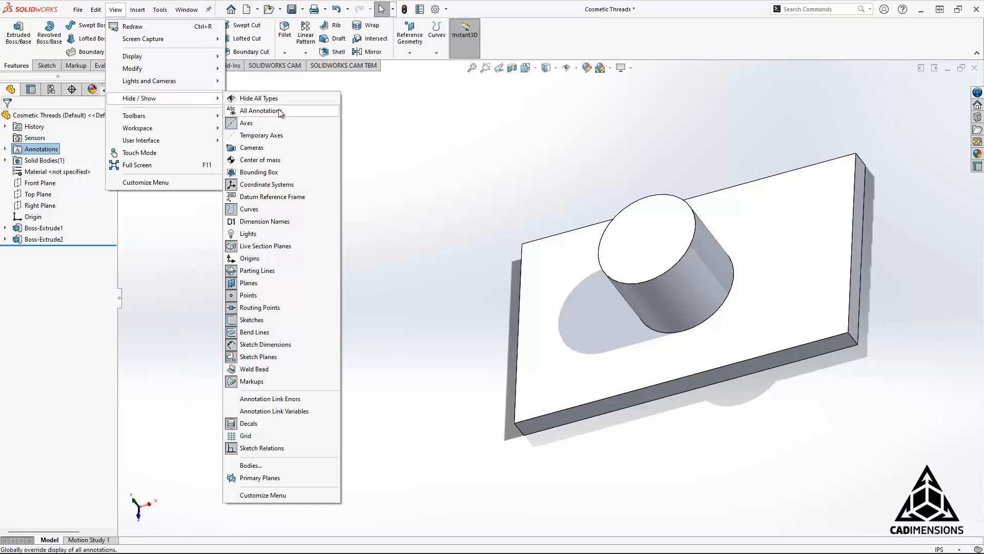
Step: Check All Annotations under View > Hide/Show so the boss's shaded threads appear
left_click(261, 111)
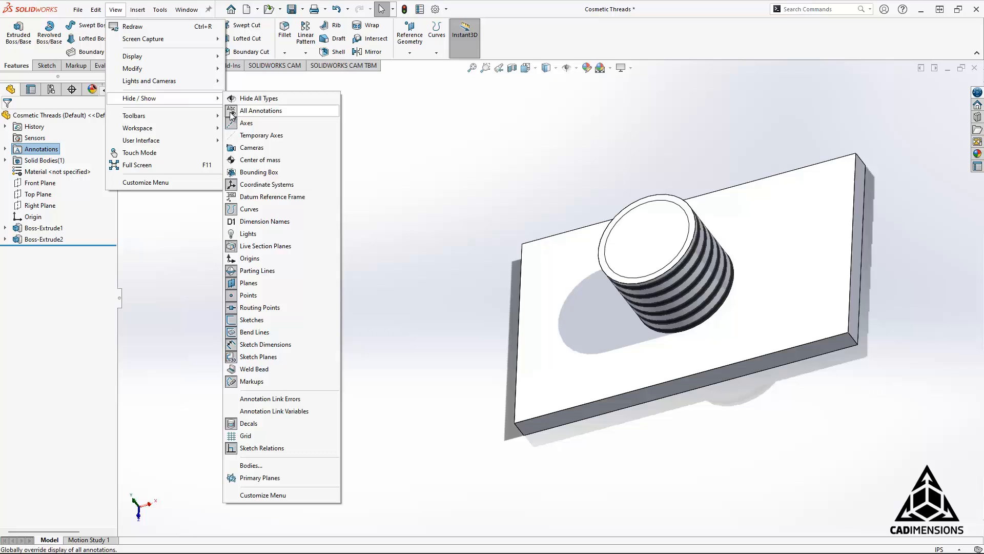
mouse_move(318, 117)
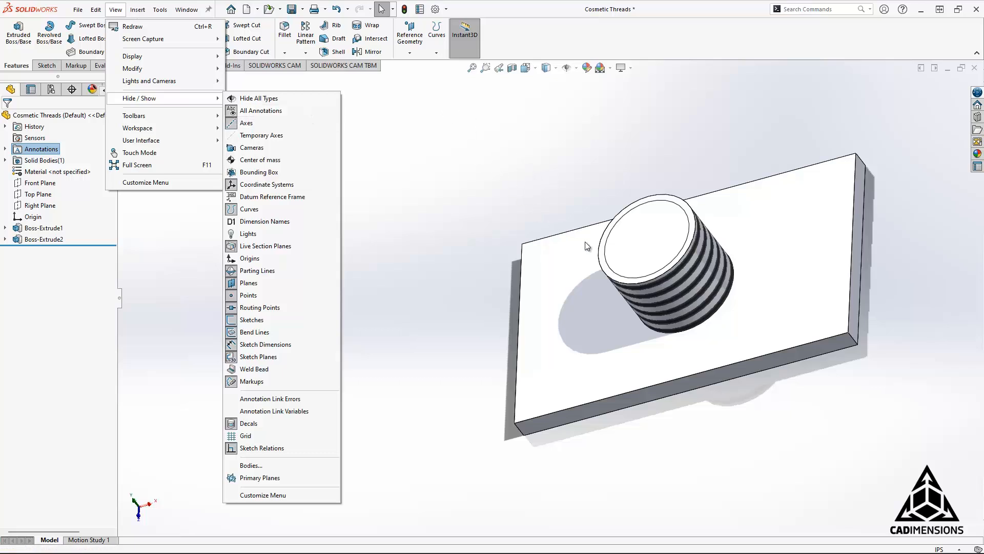
mouse_move(649, 218)
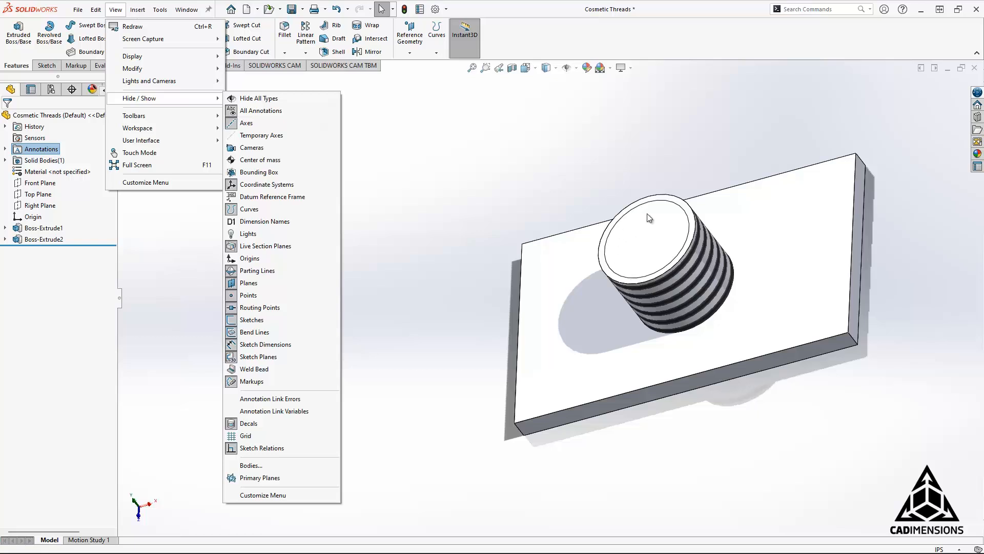
mouse_move(708, 255)
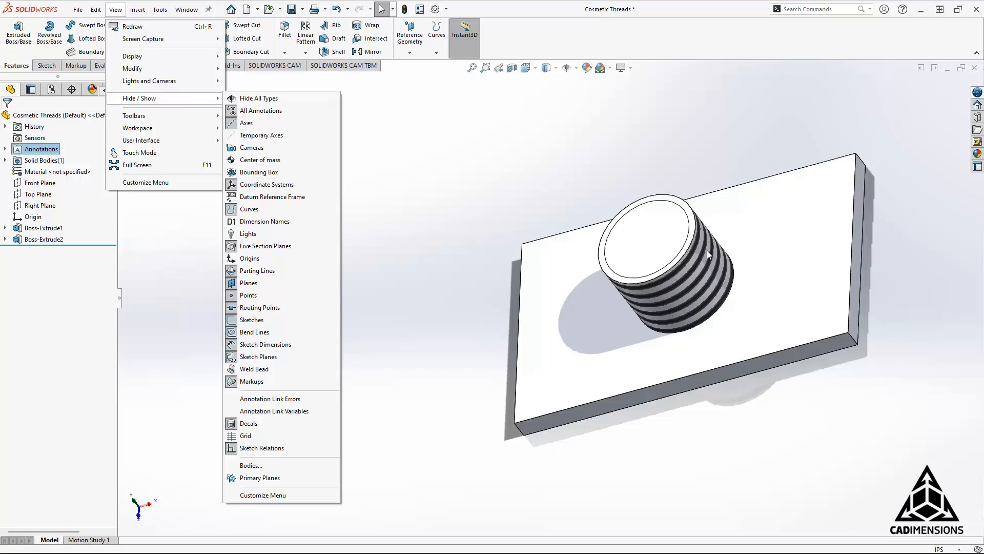
left_click(489, 183)
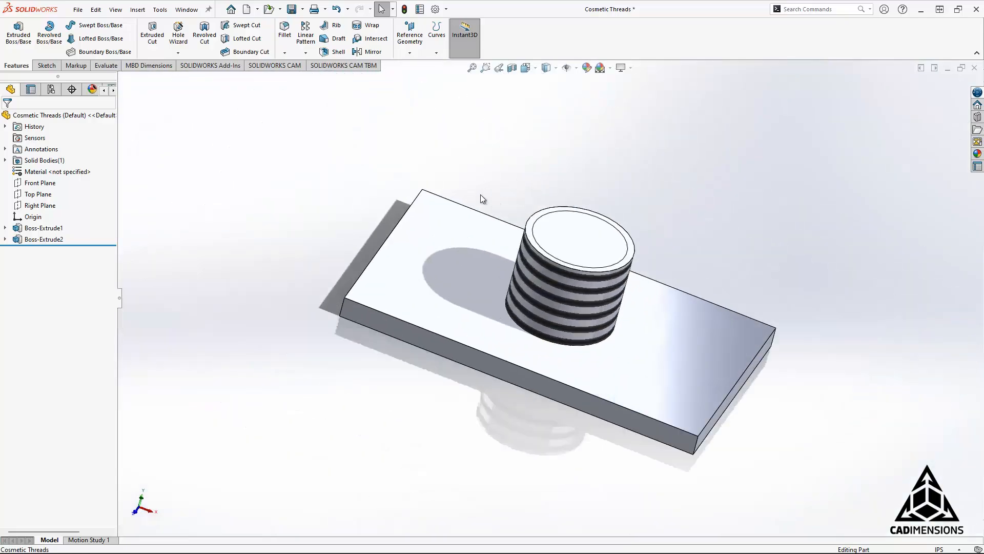
mouse_move(279, 185)
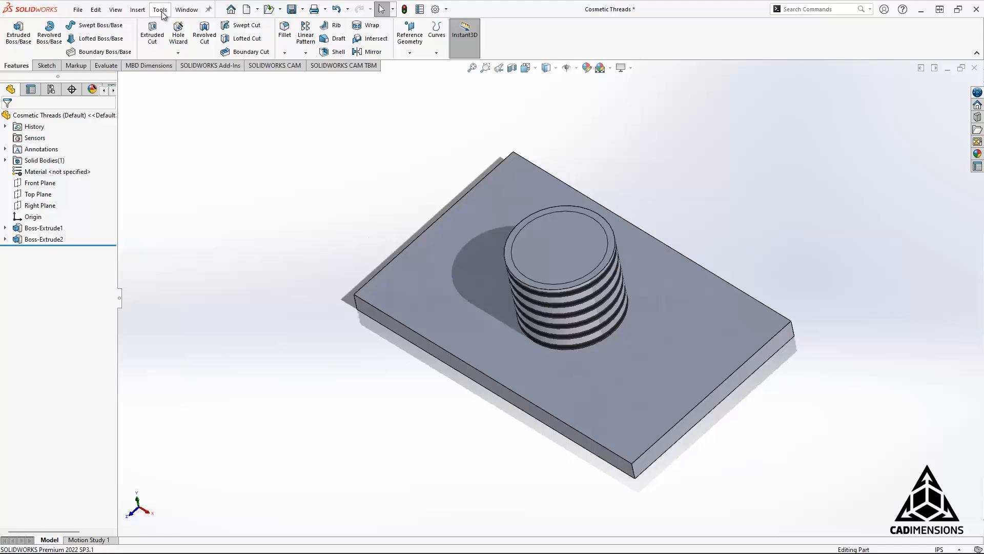
Step: Open the Detailing page of Document Properties in Tools > Options
left_click(160, 8)
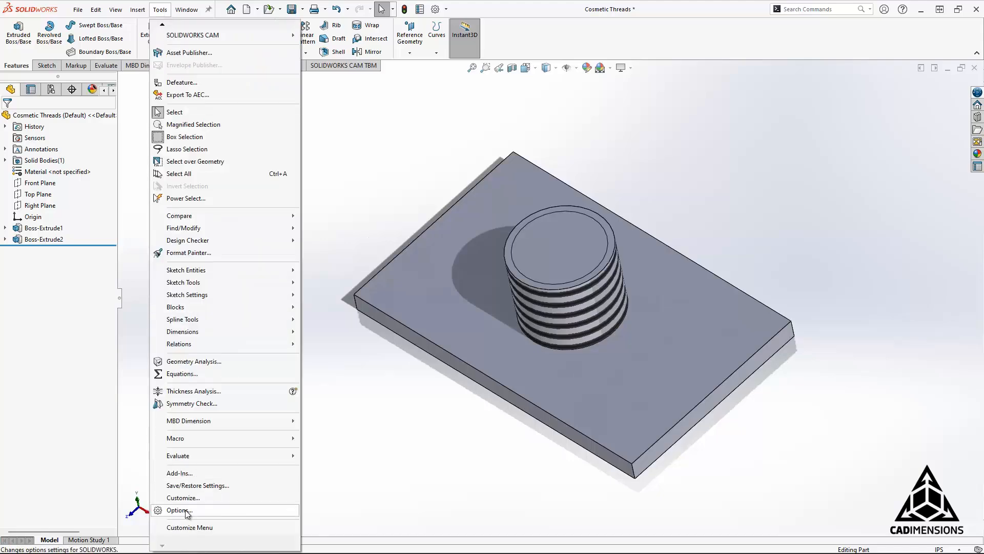
left_click(179, 510)
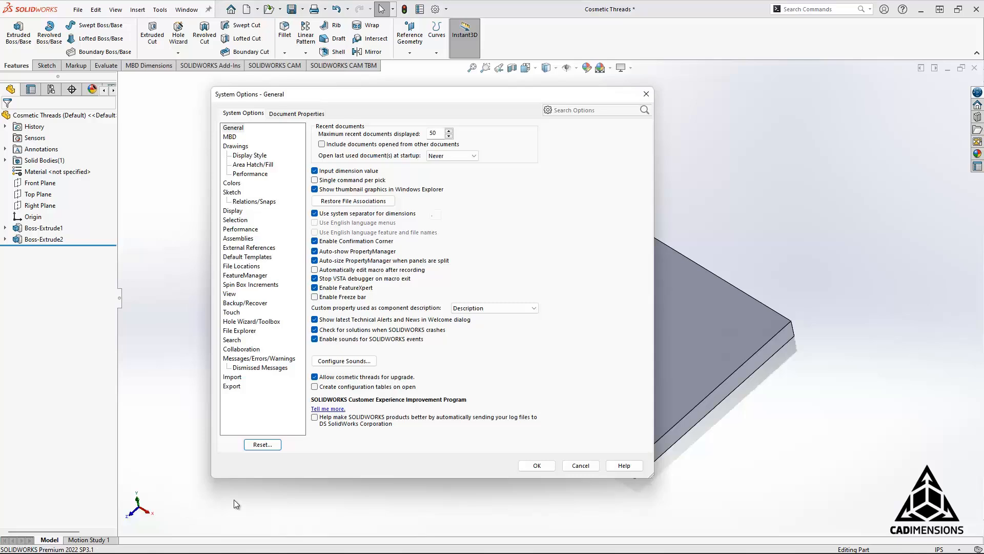
left_click(297, 114)
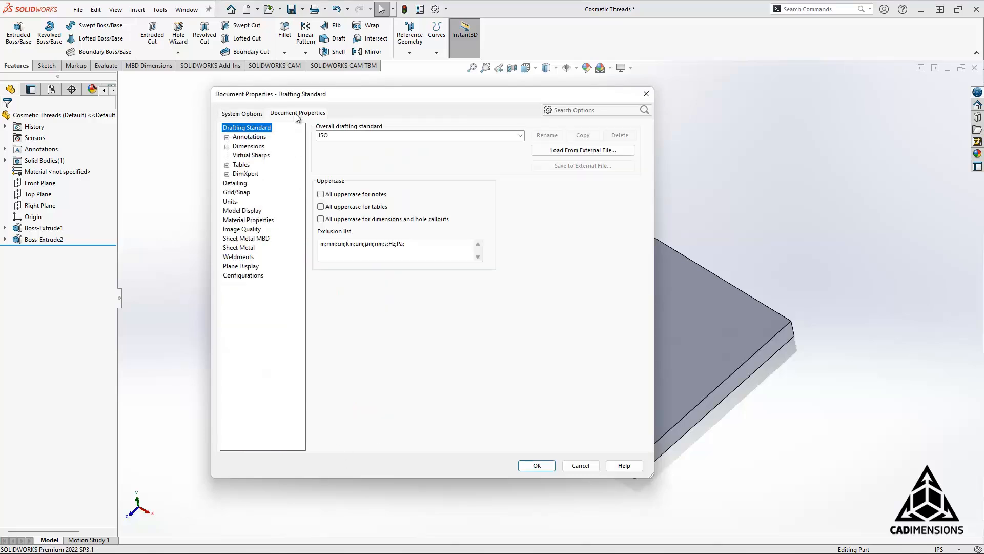
mouse_move(242, 204)
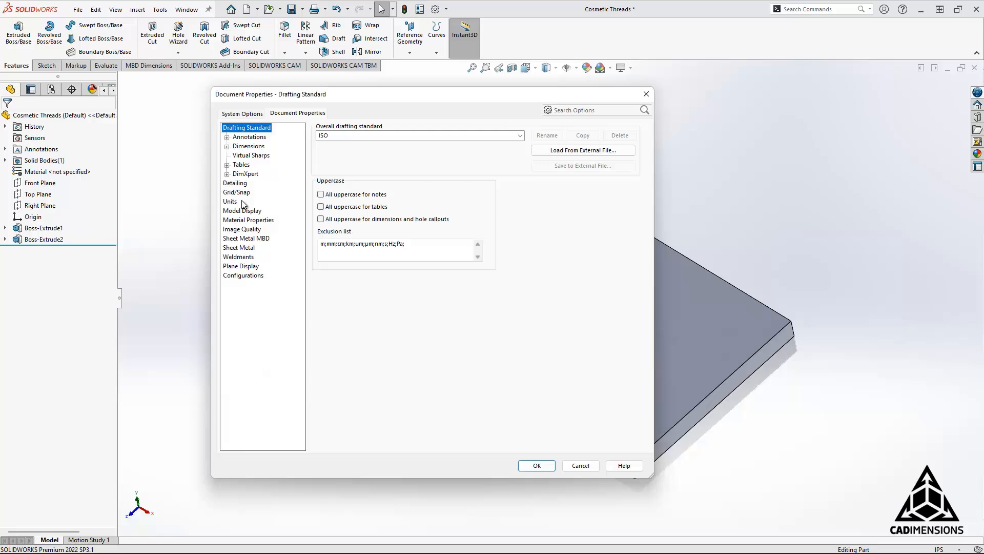
left_click(235, 182)
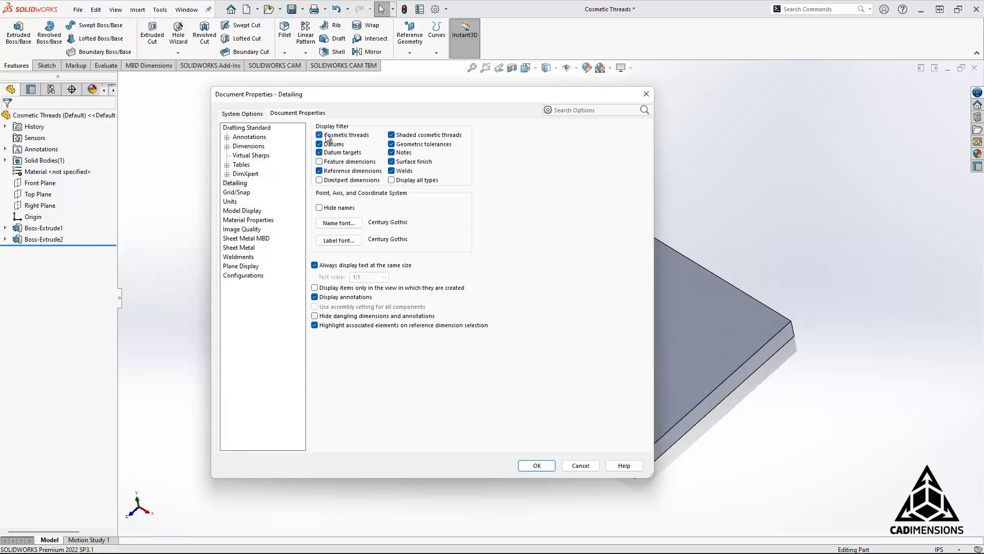
Step: Toggle the Cosmetic threads and All annotations checkboxes in the Detailing display filter
left_click(319, 135)
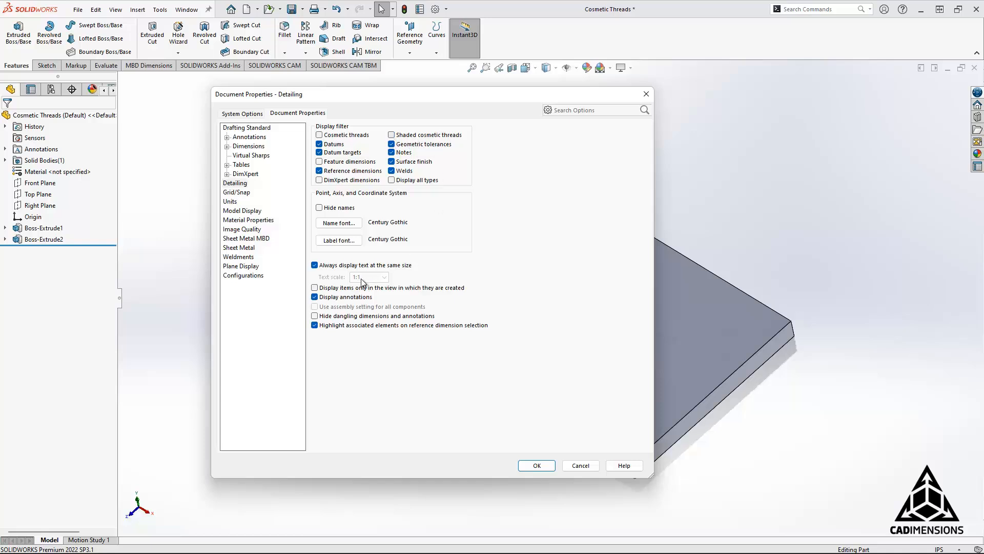
left_click(314, 296)
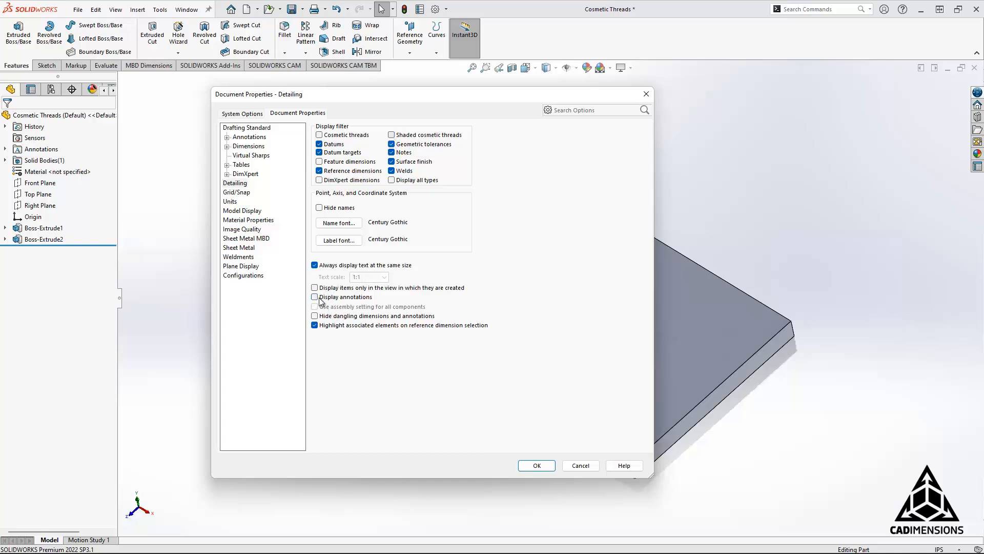
left_click(314, 296)
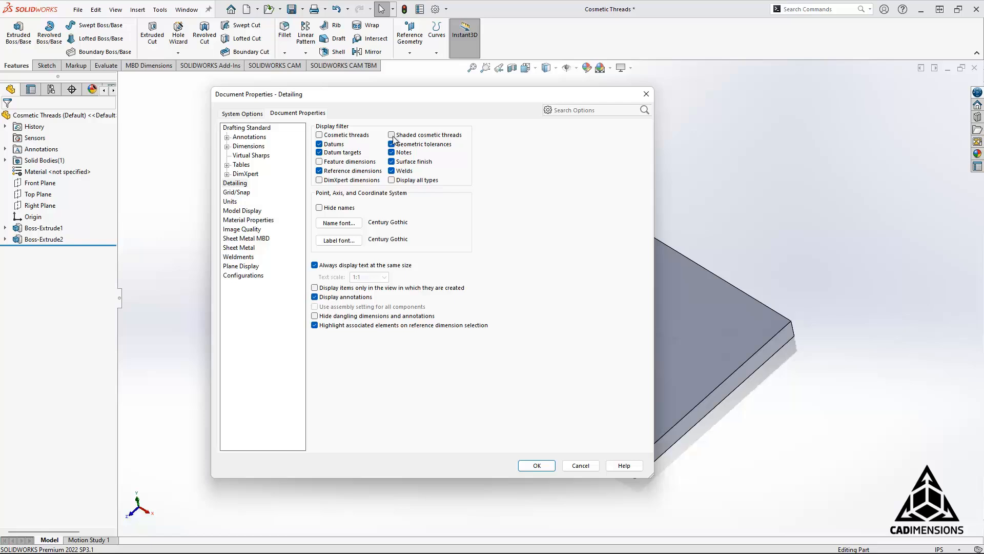
left_click(319, 135)
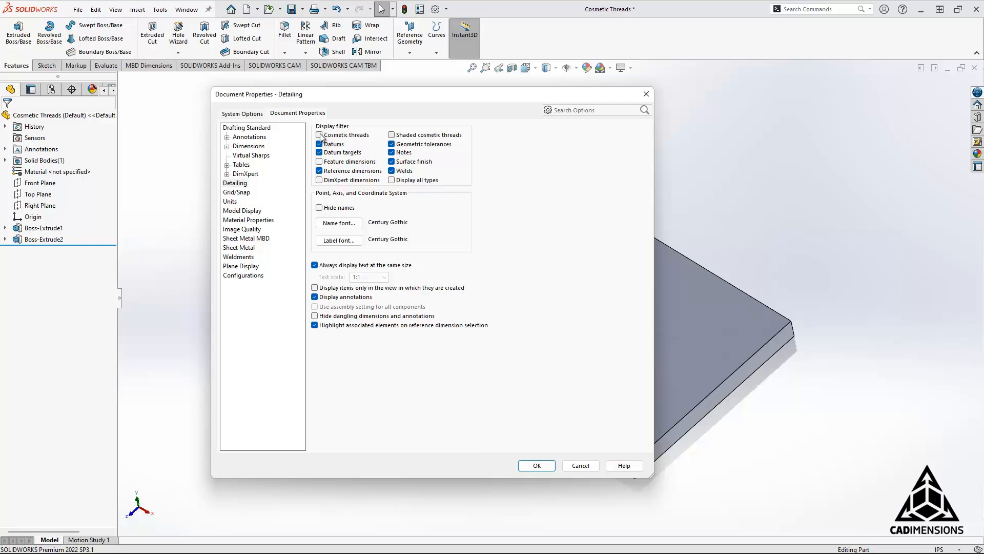
left_click(318, 135)
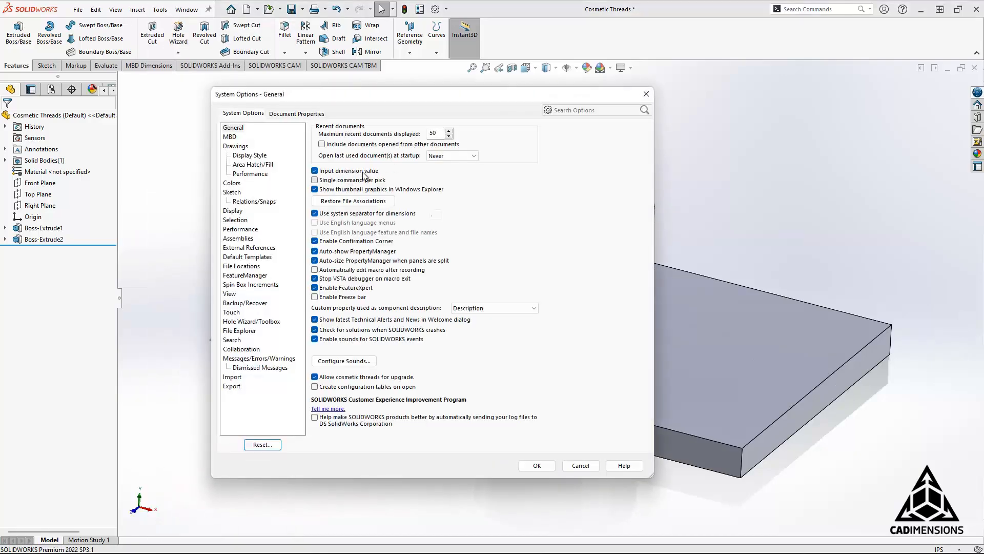
Step: Return to Document Properties > Detailing and confirm the settings with OK
left_click(297, 114)
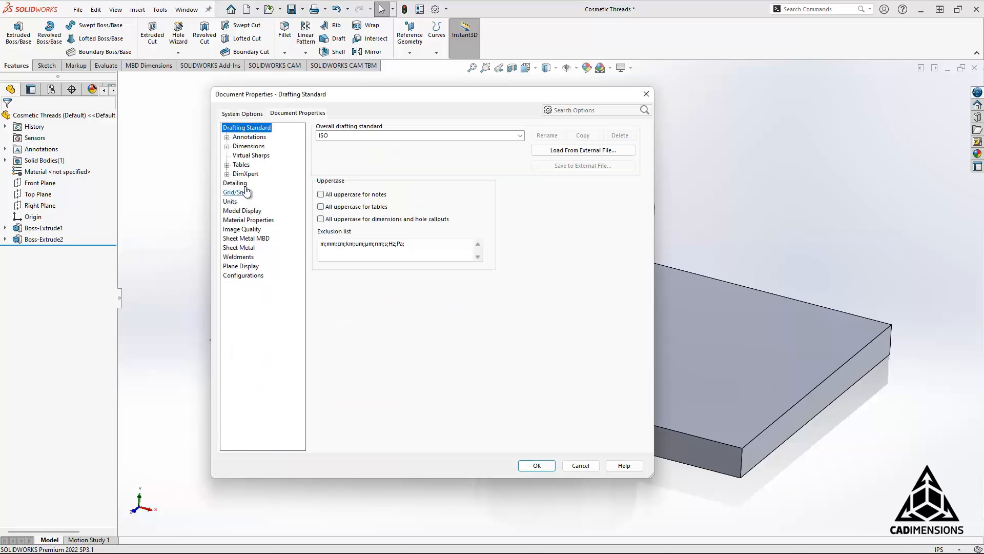
left_click(235, 182)
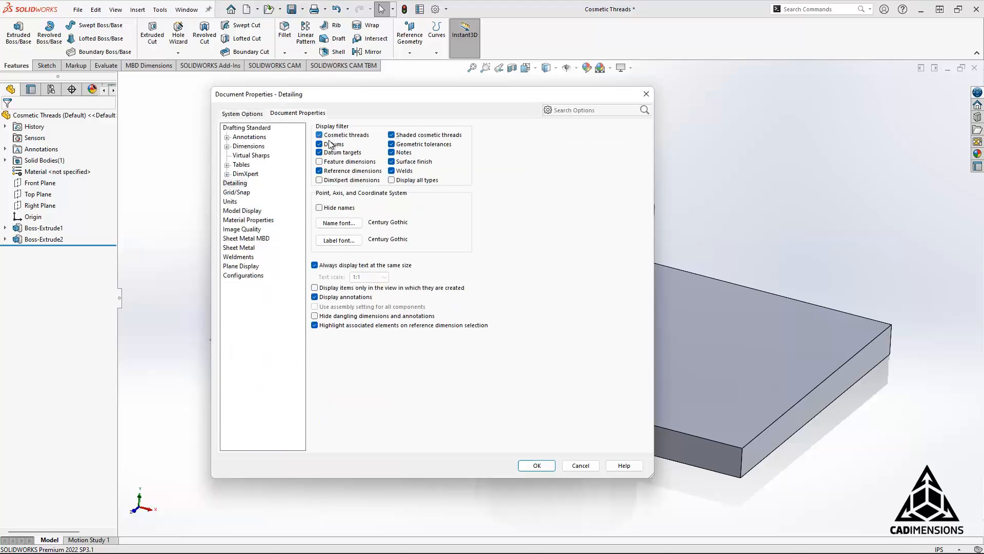
left_click(535, 465)
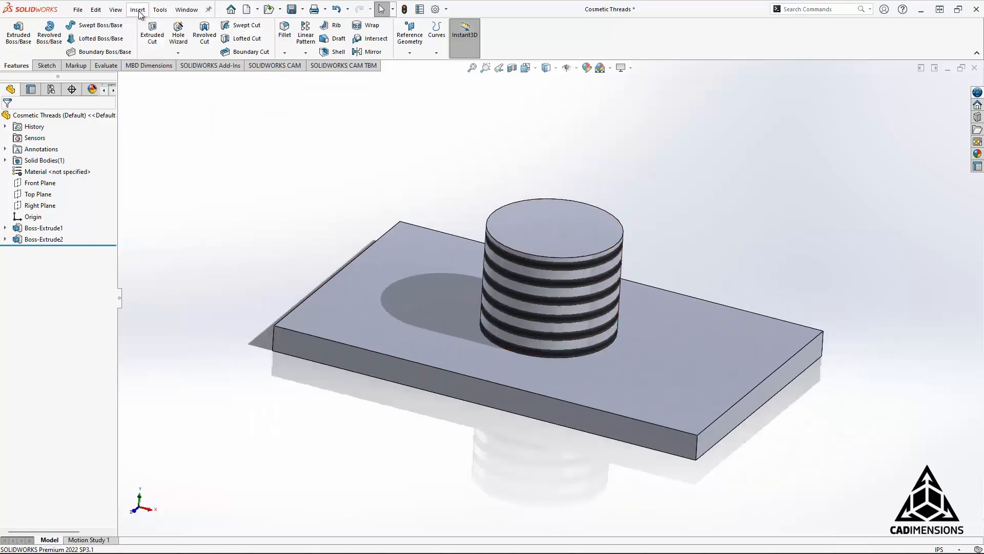
Step: Confirm Cosmetic threads and Shaded cosmetic threads checked in Document Properties > Detailing
left_click(160, 8)
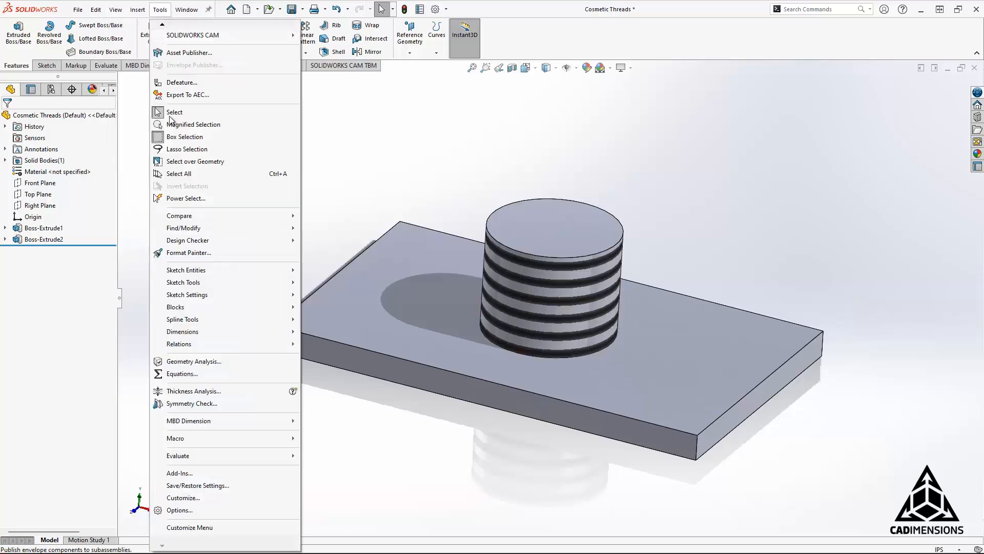
left_click(179, 509)
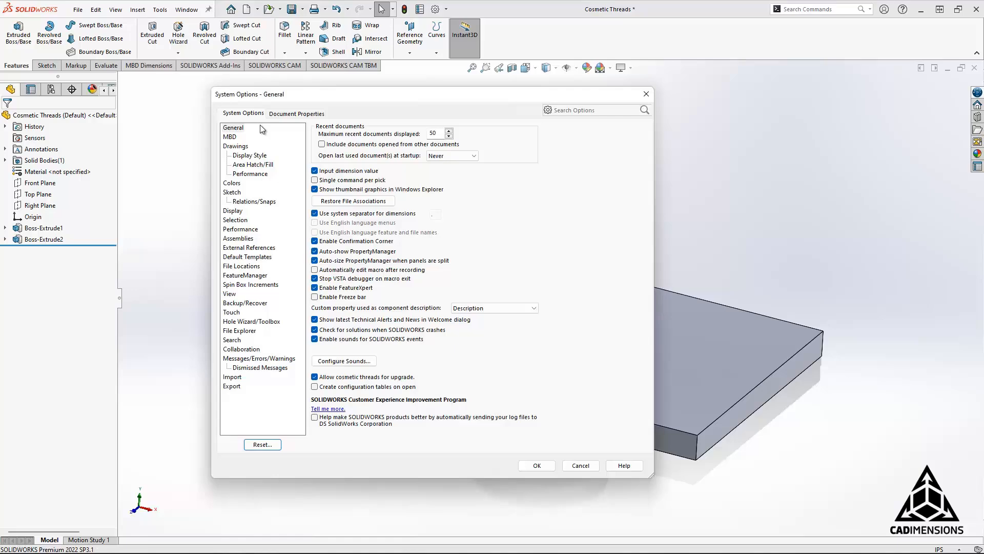
left_click(297, 114)
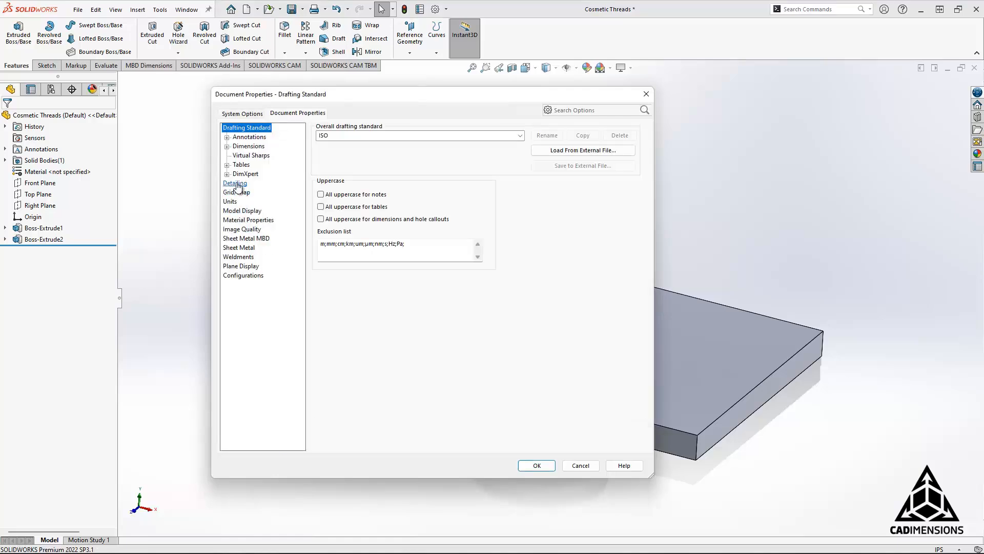
left_click(234, 183)
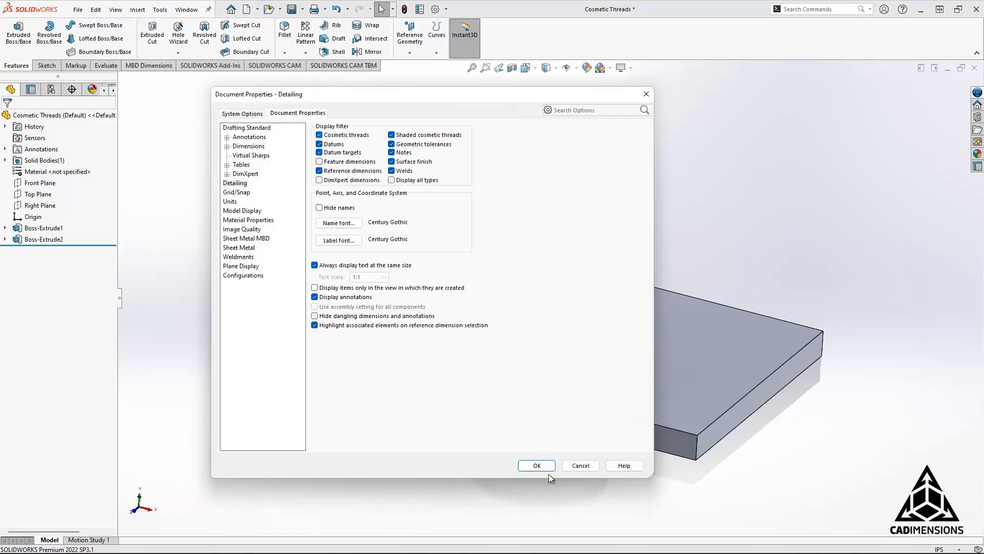
left_click(536, 465)
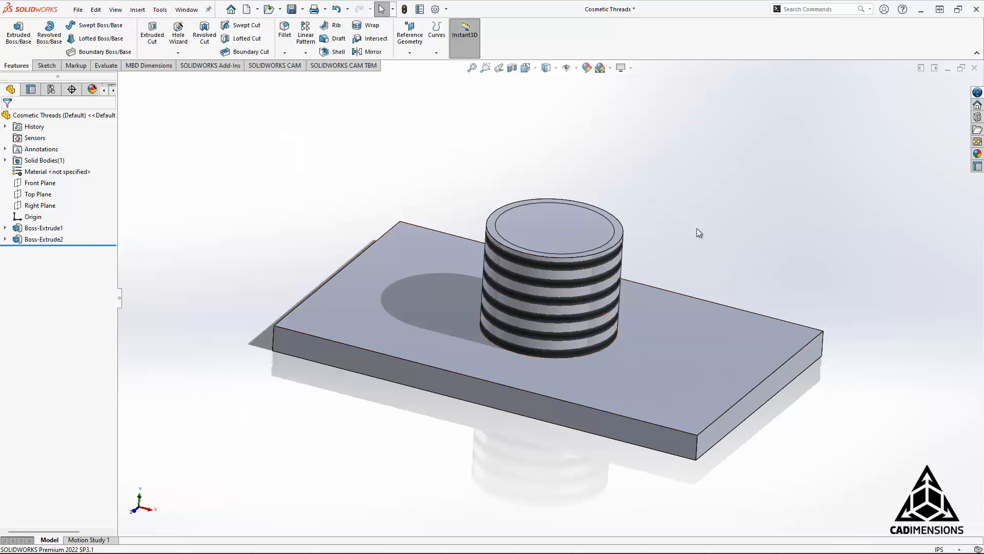